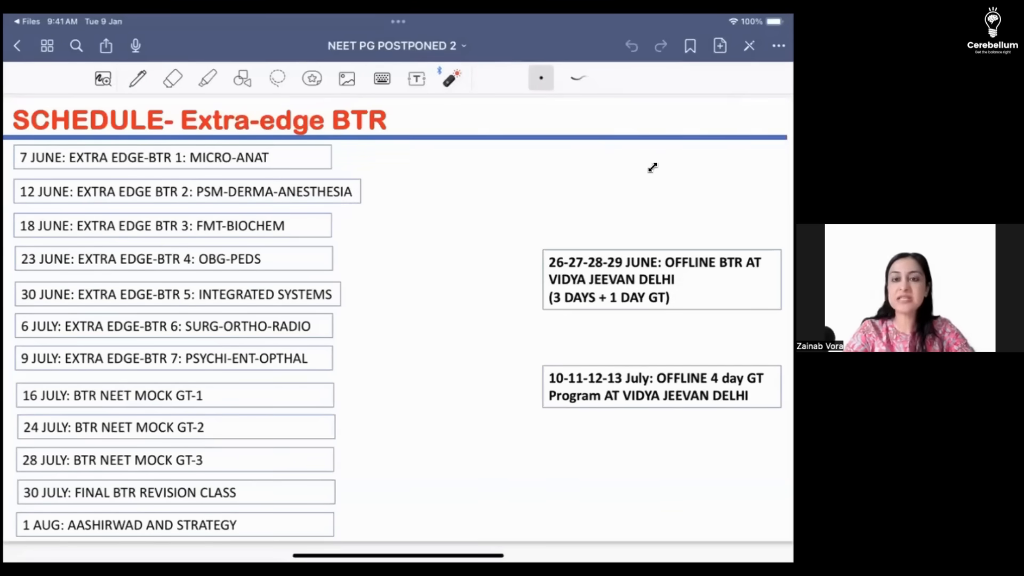
pyautogui.moveTo(590, 252)
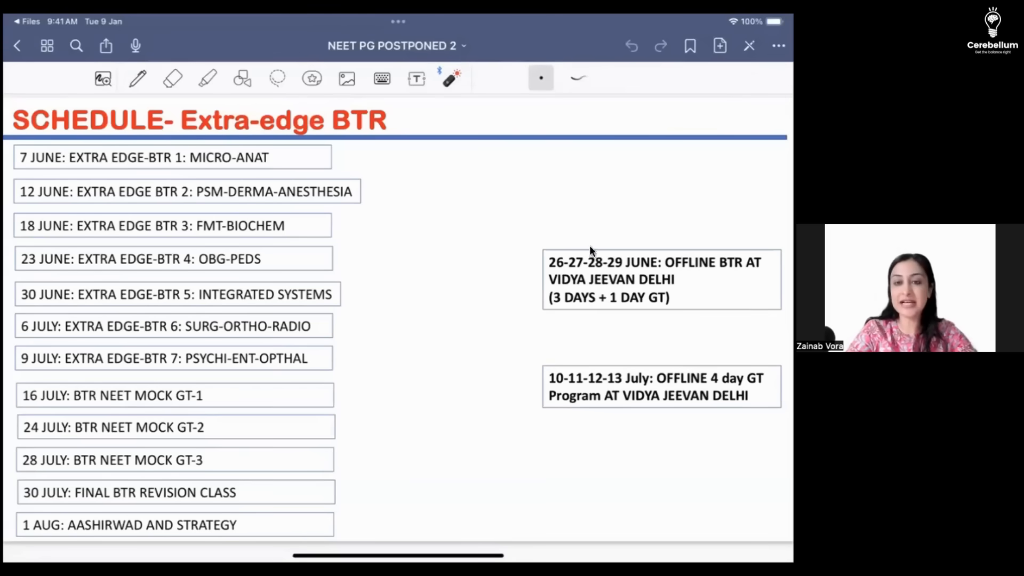
pyautogui.moveTo(642, 212)
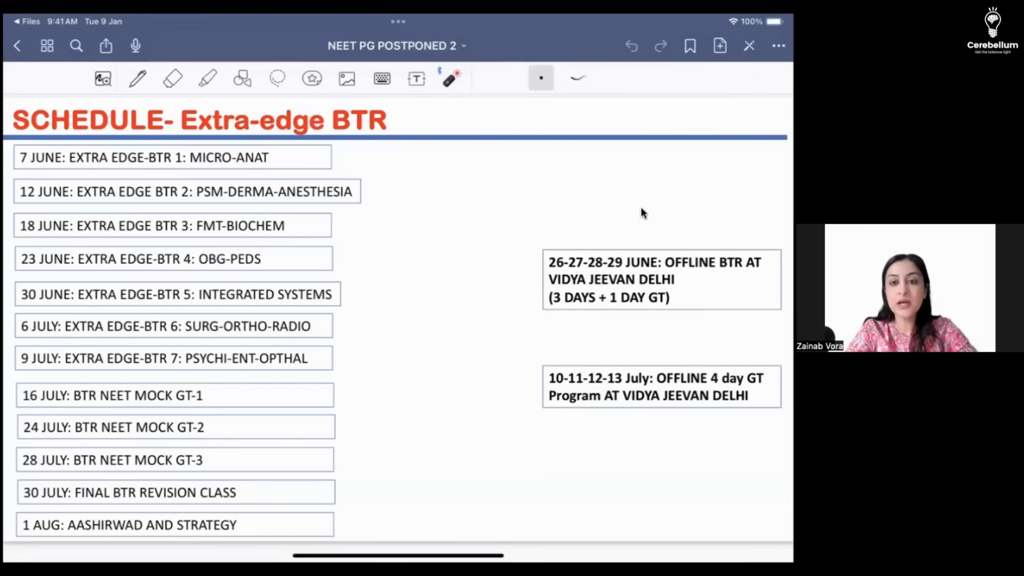
pyautogui.moveTo(583, 306)
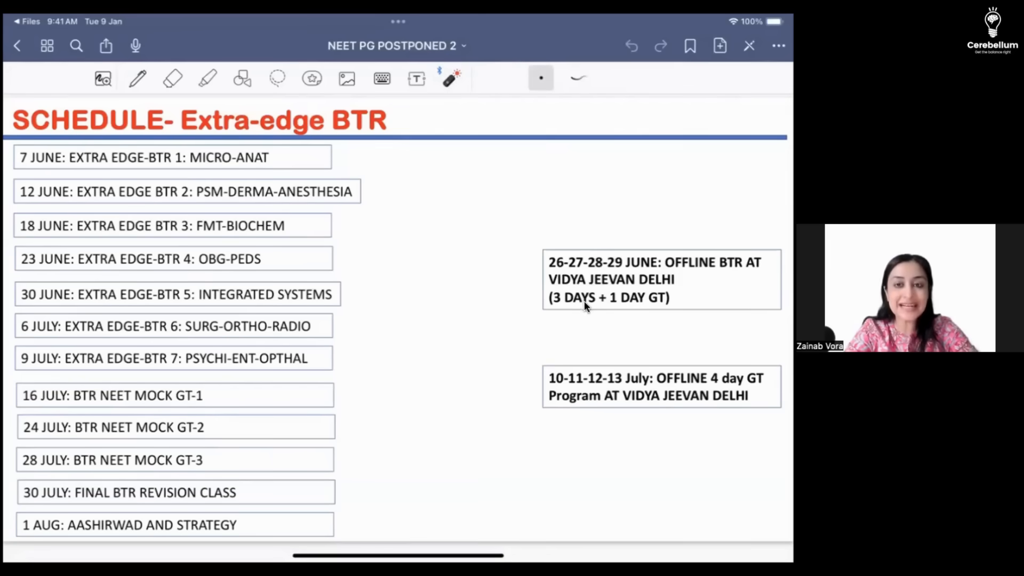
pyautogui.moveTo(513, 308)
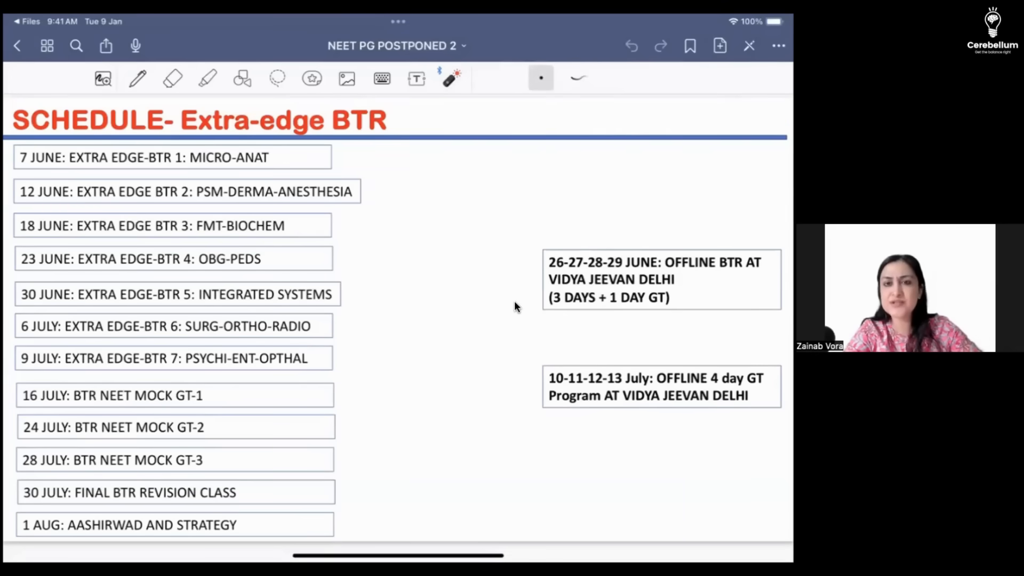
pyautogui.moveTo(526, 324)
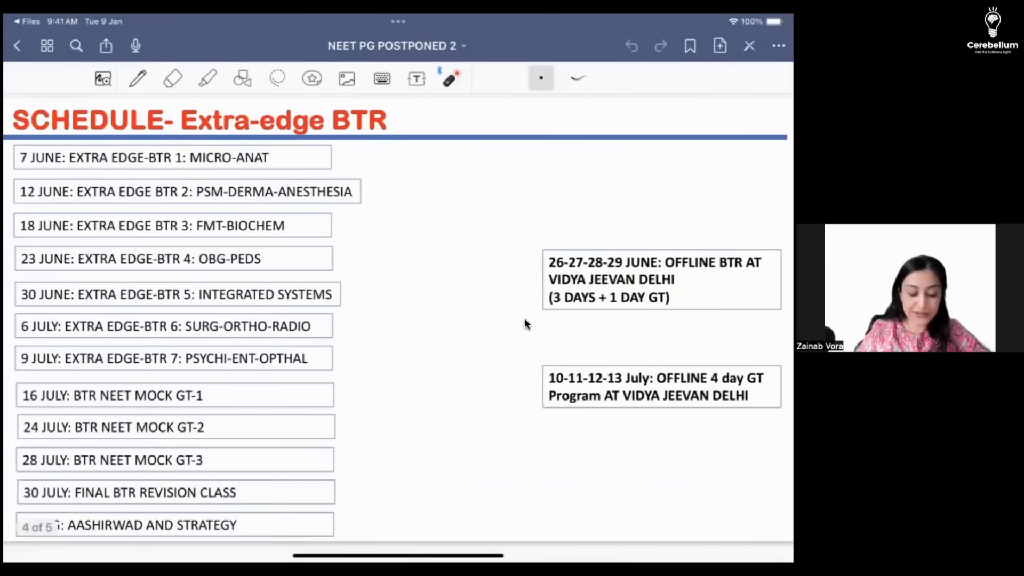
pyautogui.hscroll(3)
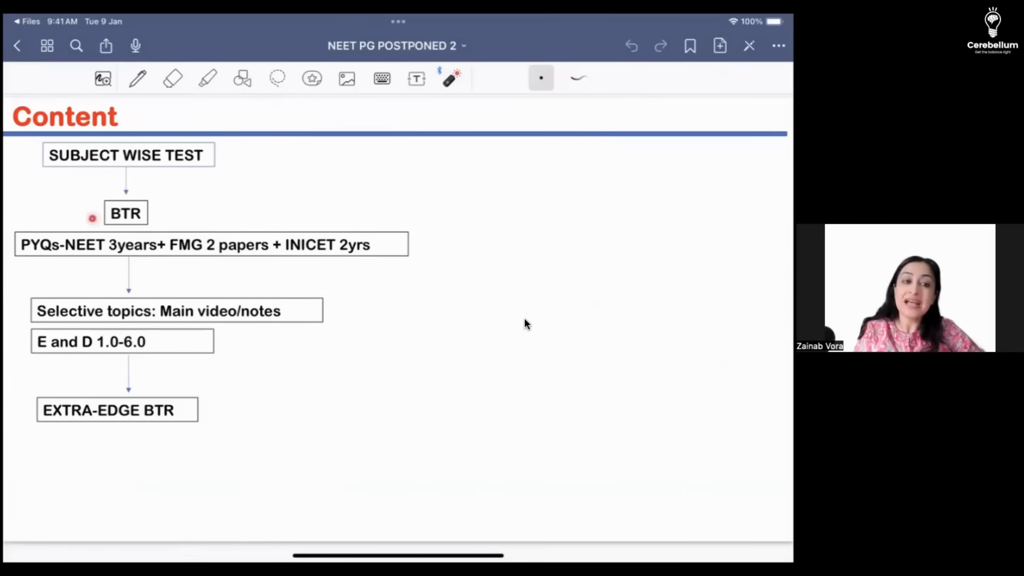
pyautogui.moveTo(46, 292)
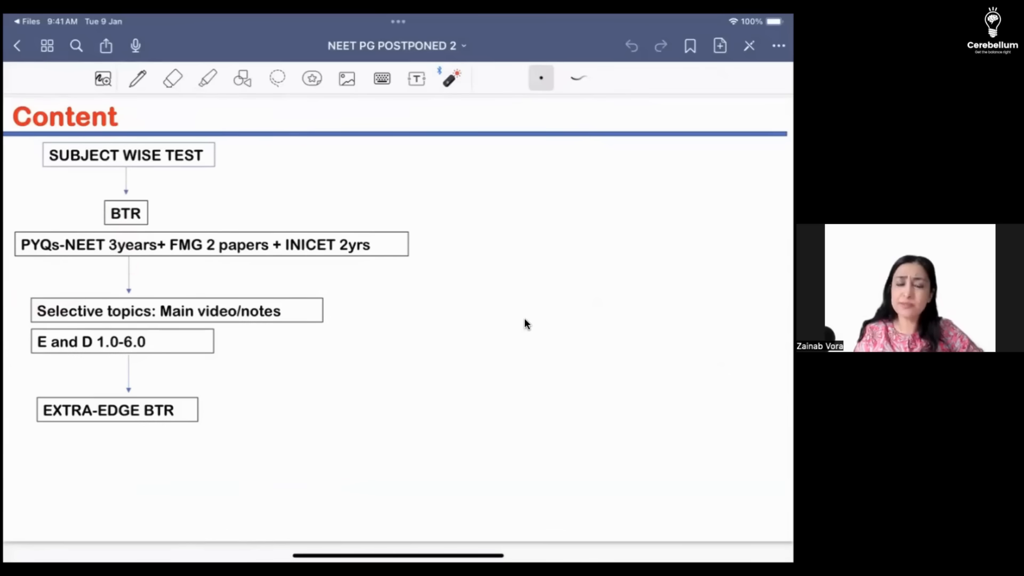
pyautogui.click(131, 264)
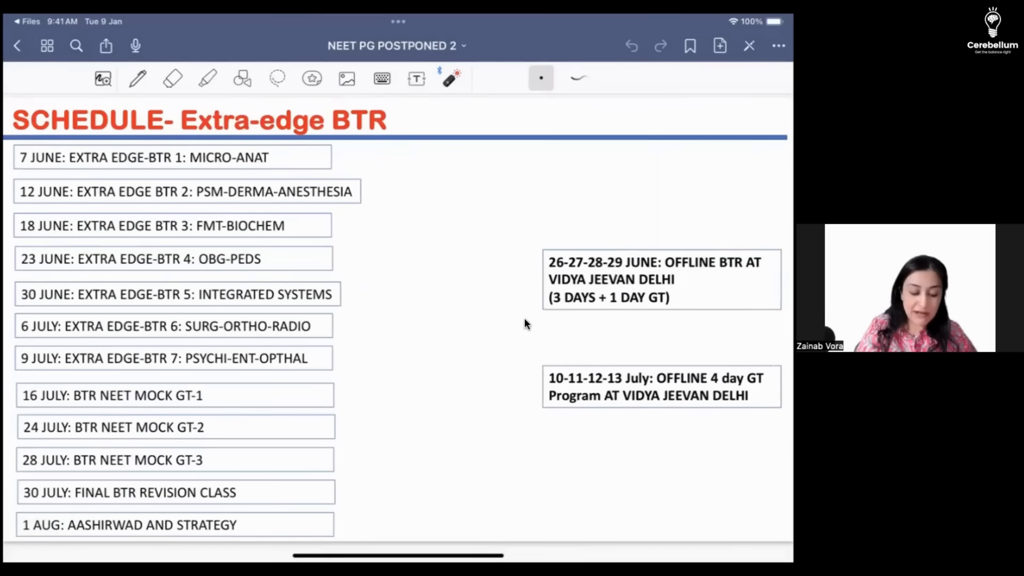
pyautogui.click(137, 78)
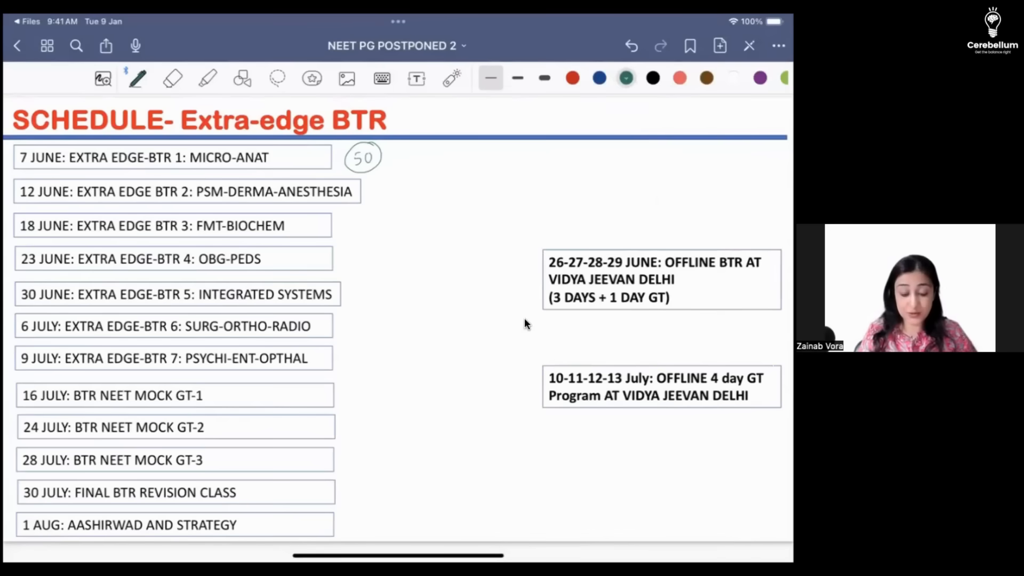
pyautogui.click(451, 78)
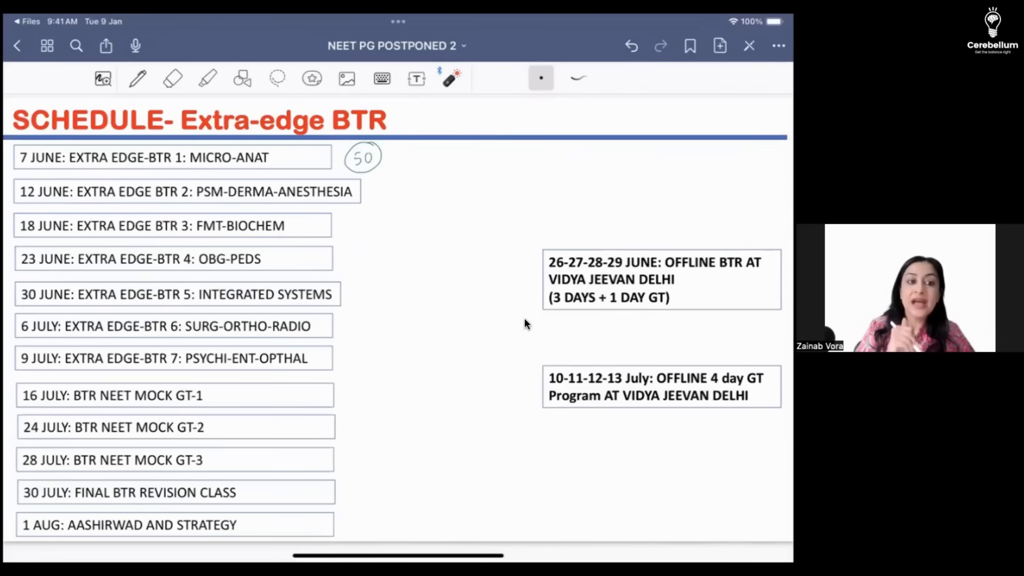
pyautogui.scroll(-3)
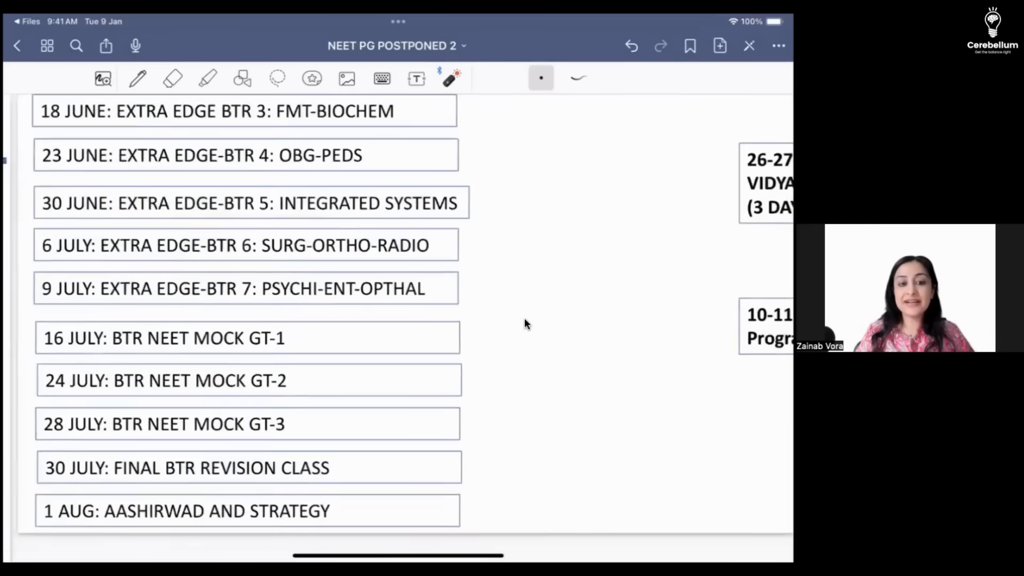
pyautogui.scroll(3)
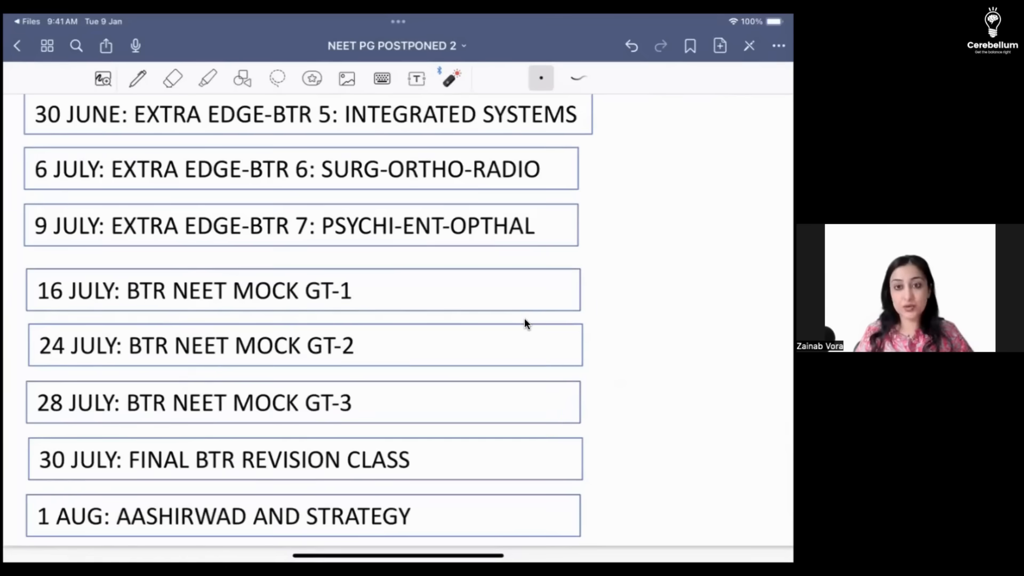
pyautogui.click(308, 322)
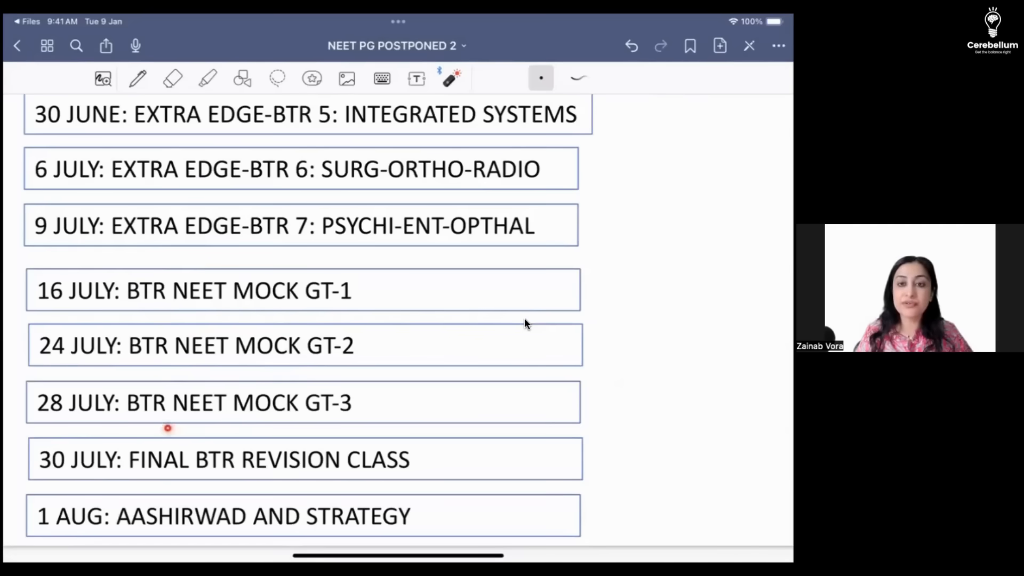
pyautogui.click(167, 429)
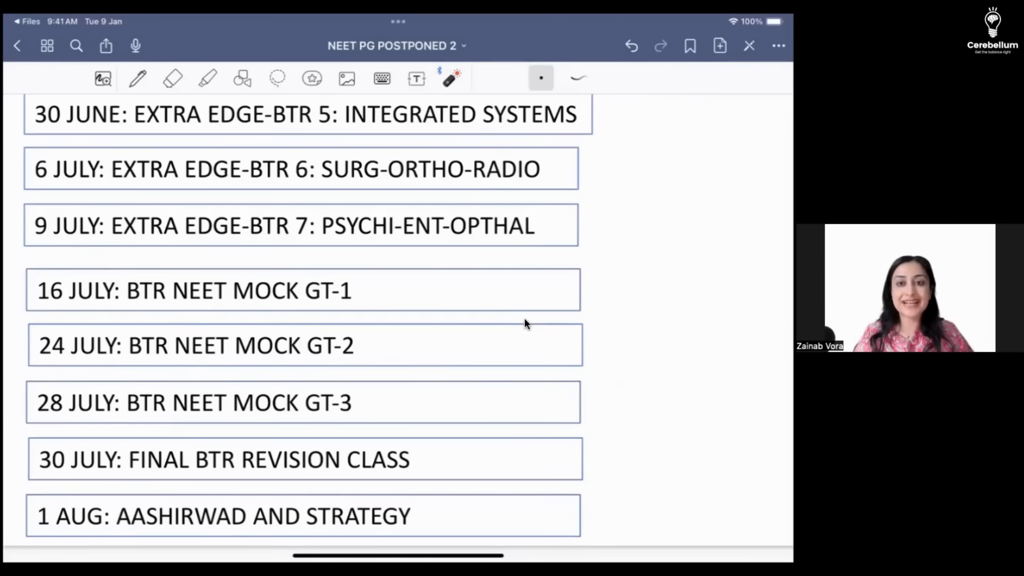
pyautogui.click(175, 422)
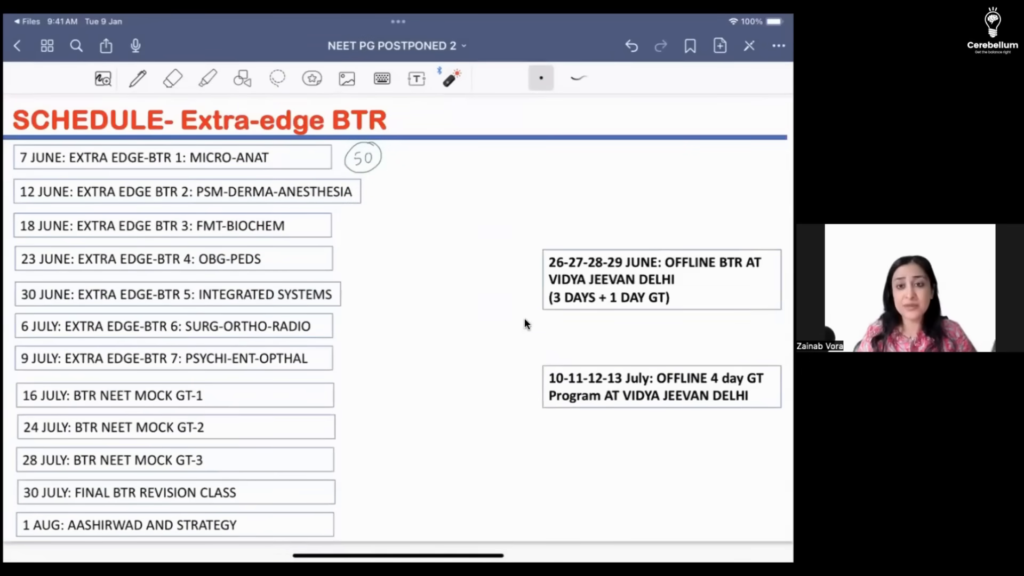
pyautogui.scroll(-3)
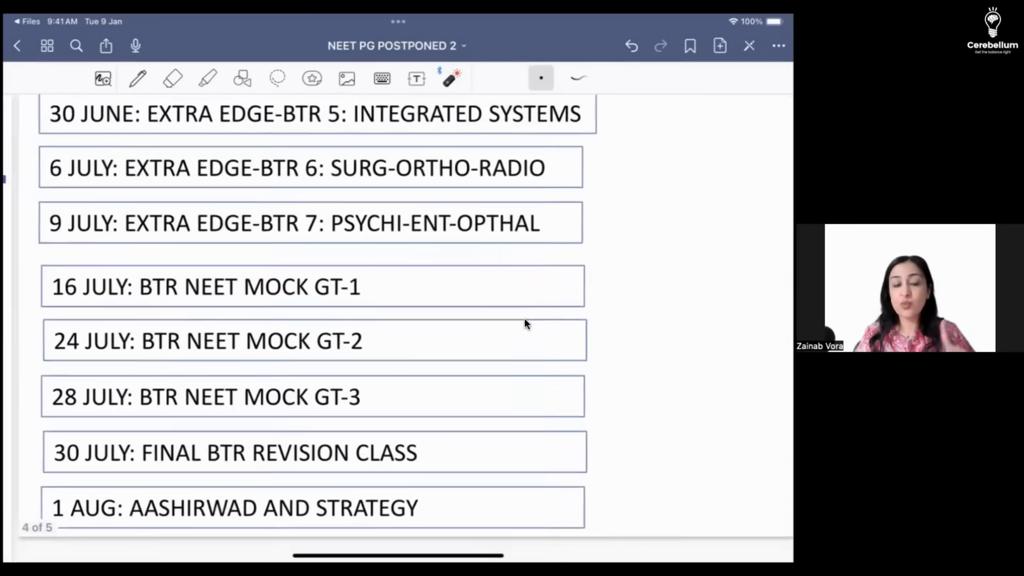
pyautogui.scroll(3)
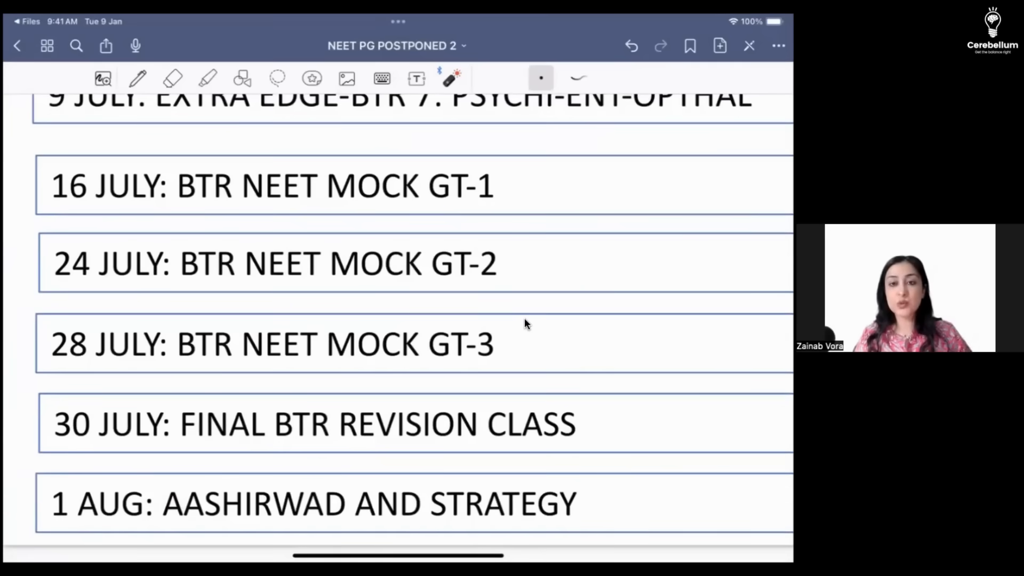
pyautogui.scroll(-3)
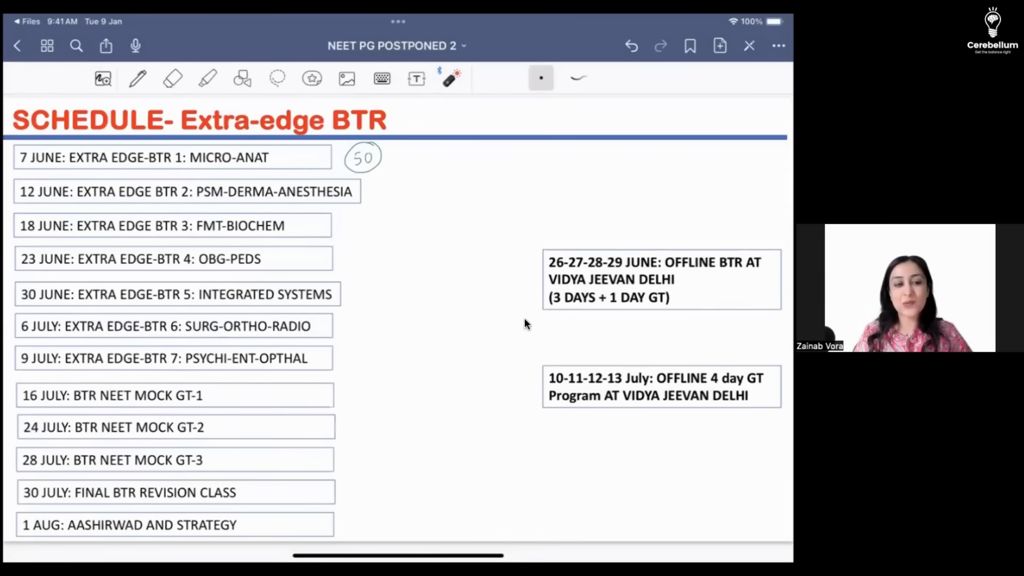
pyautogui.click(484, 409)
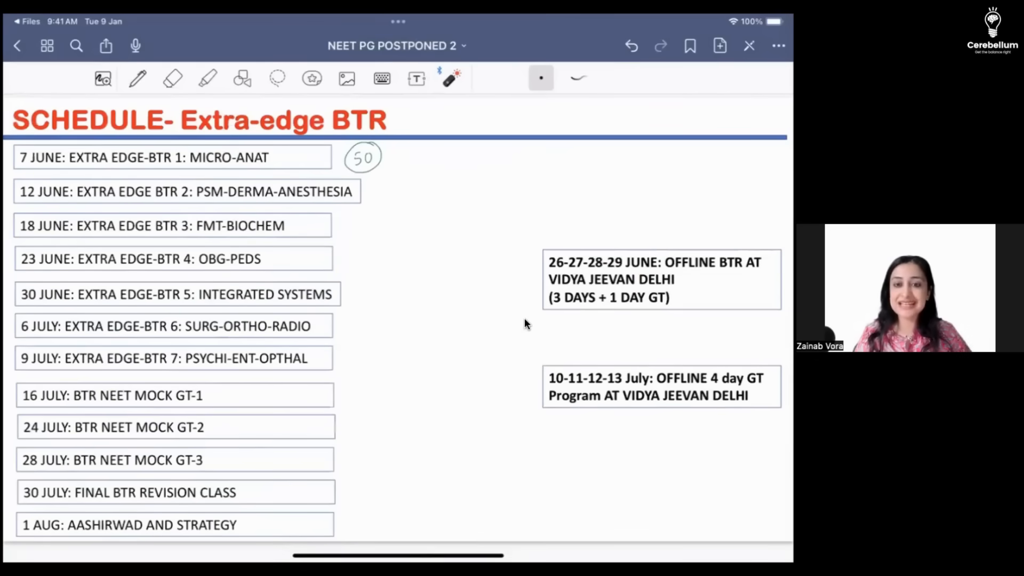
pyautogui.click(529, 401)
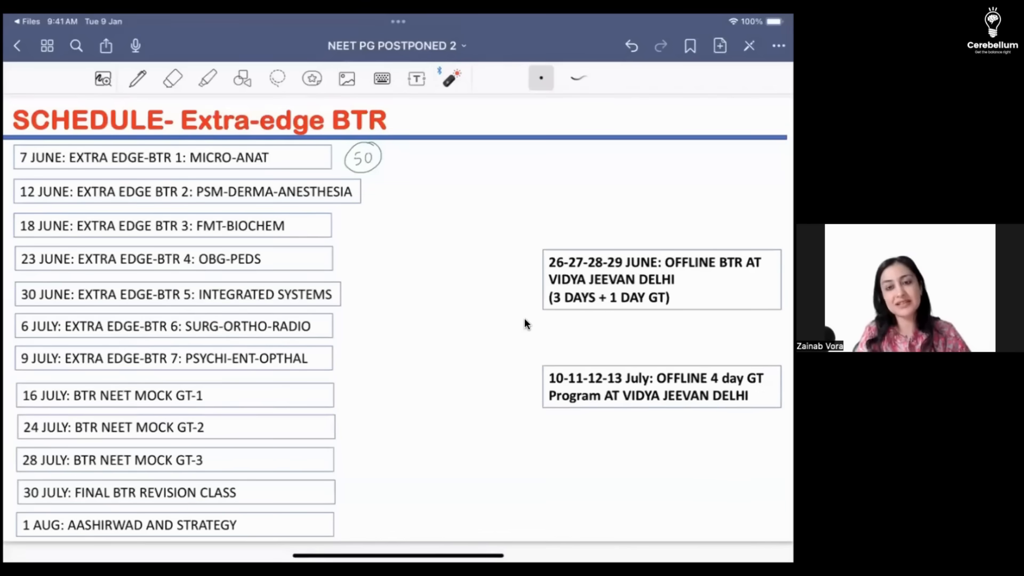
pyautogui.moveTo(603, 234)
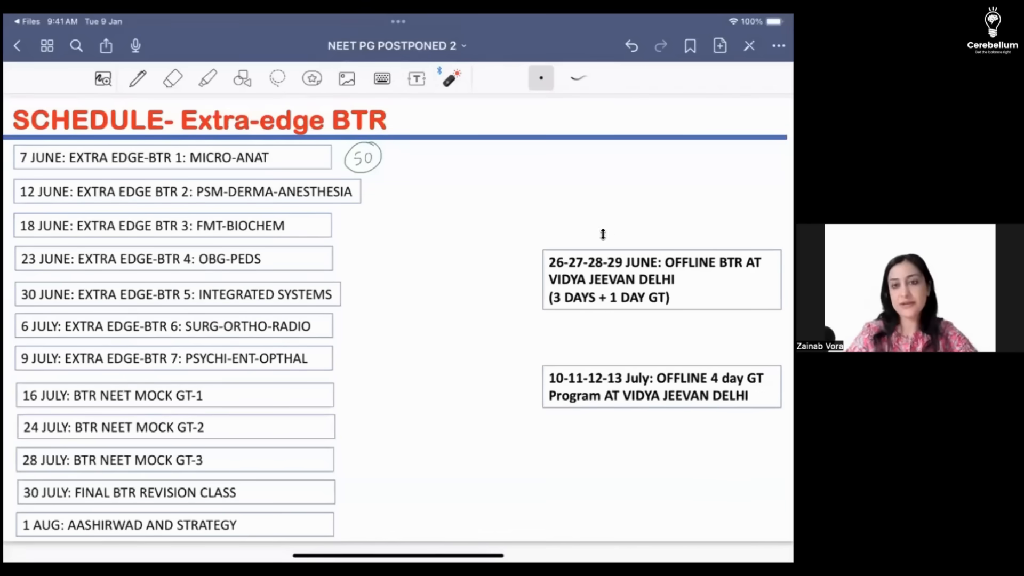
pyautogui.moveTo(575, 37)
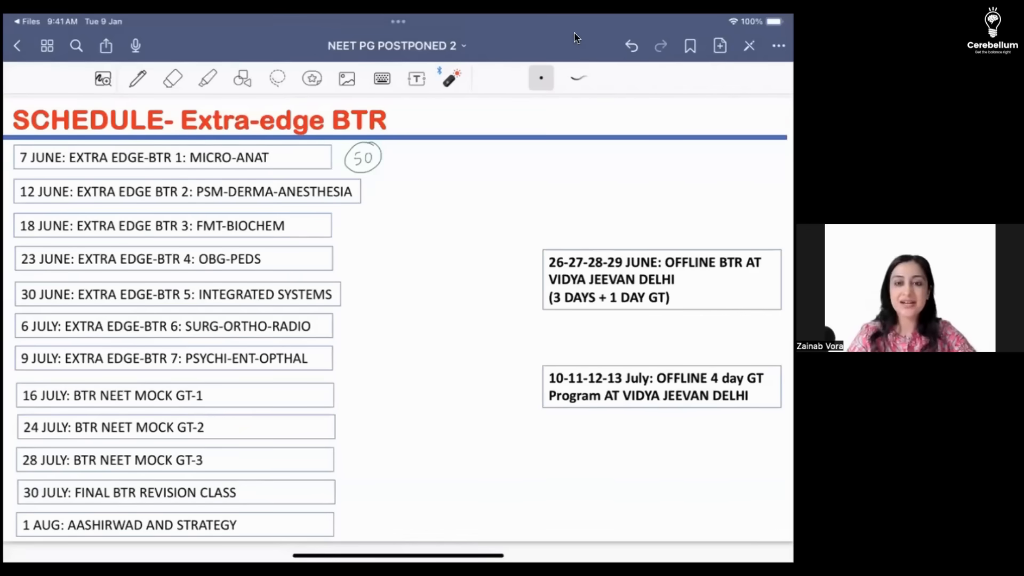